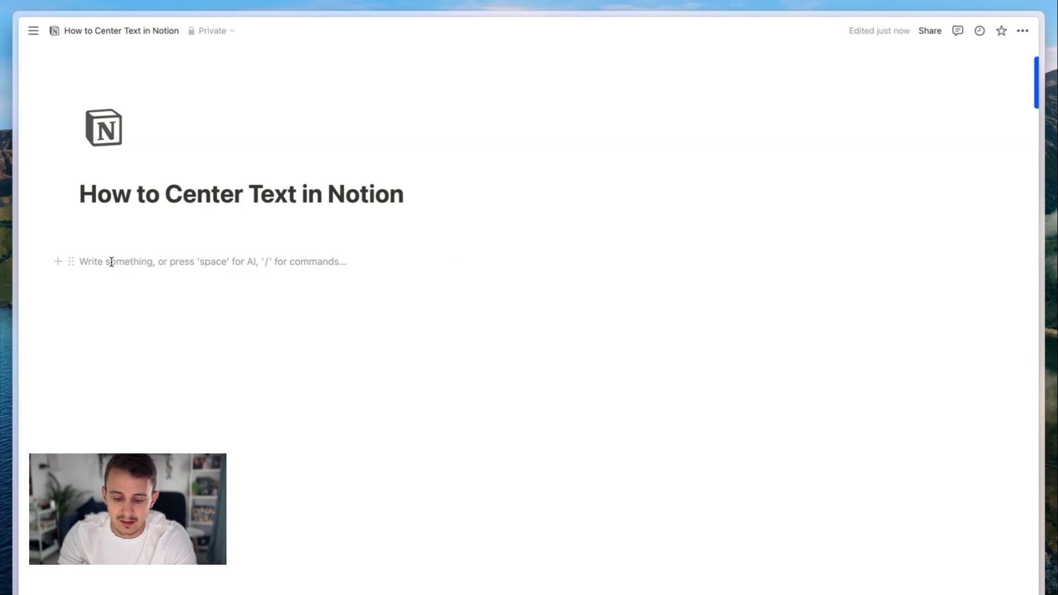
- Add a space-padded 'Use Spaces' line, switch Full width off, and start a new block below
{"action": "type", "text": "Use Sap"}
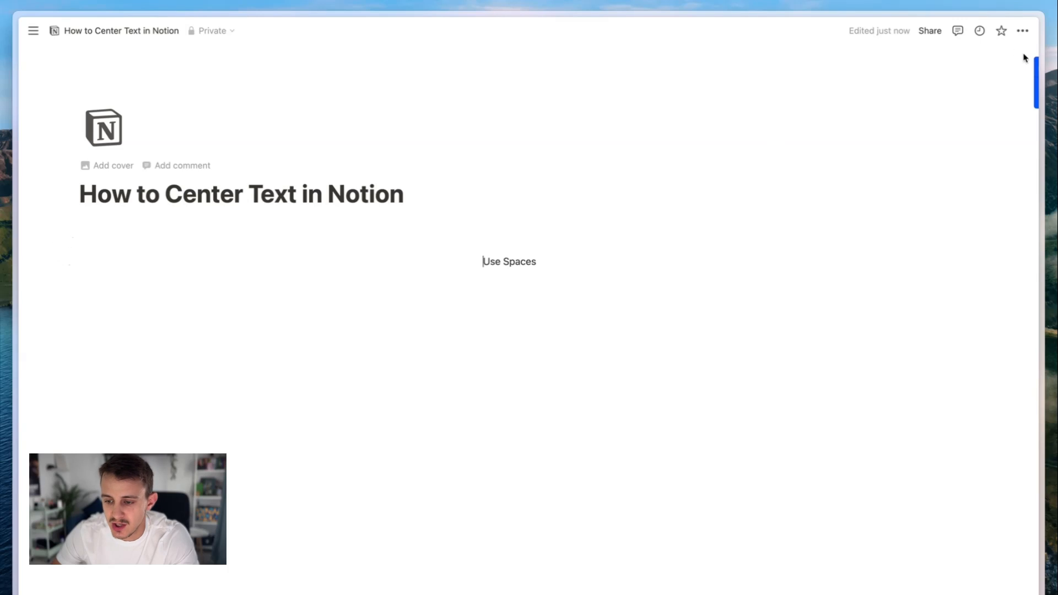
{"action": "left_click", "coordinate": [1022, 31]}
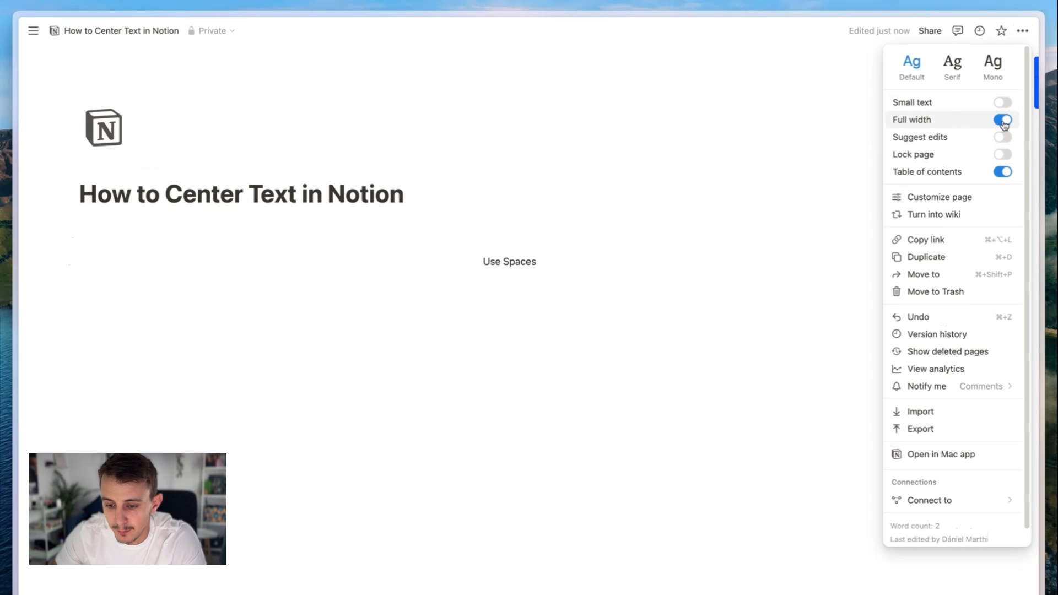
{"action": "left_click", "coordinate": [1003, 119]}
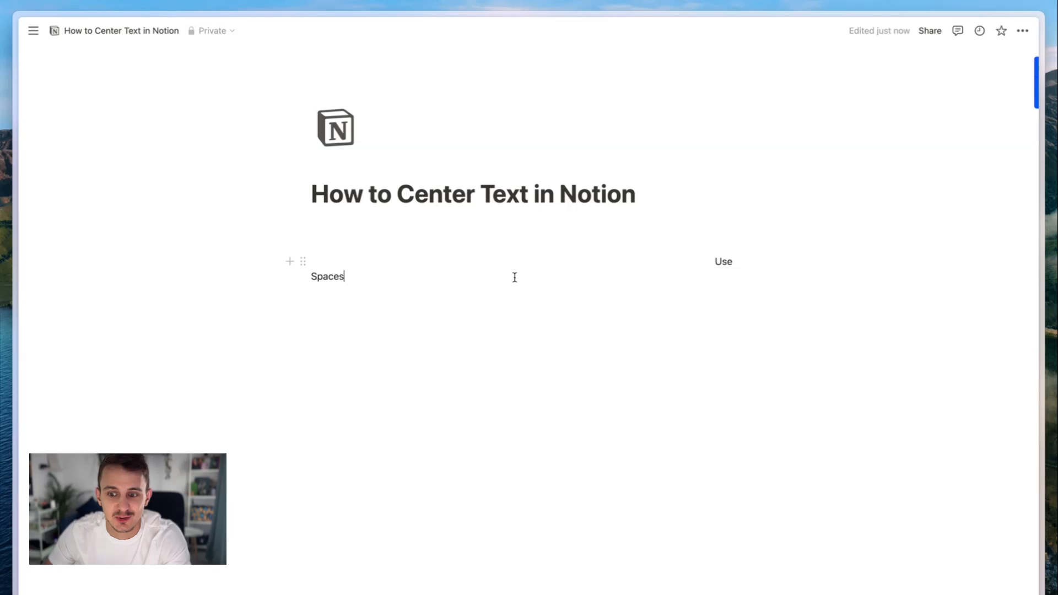
{"action": "key", "text": "enter"}
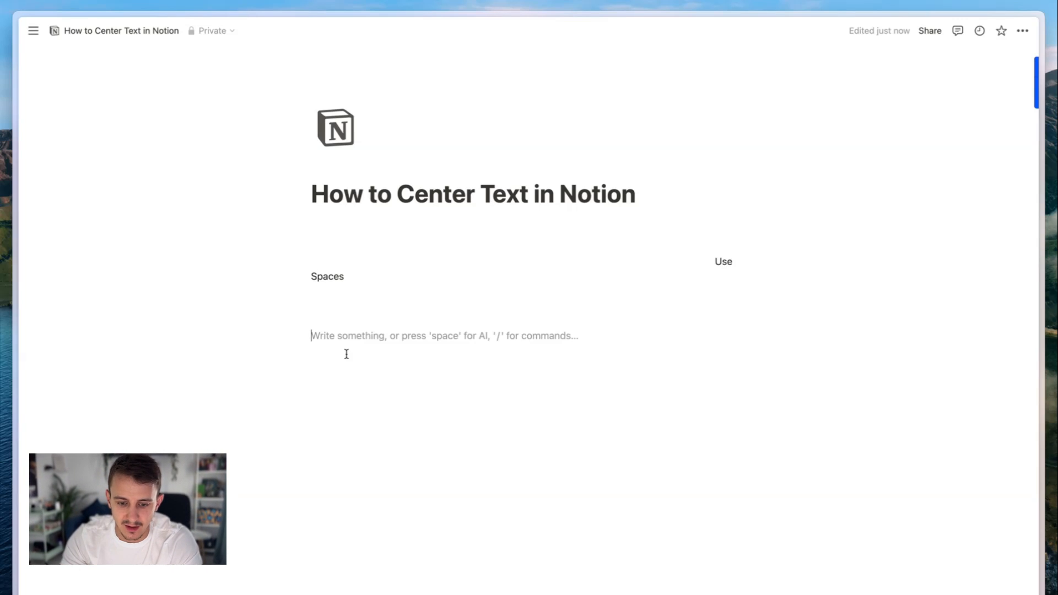
- Insert a 3-column layout via /3 and turn Full width back on
{"action": "type", "text": "/3"}
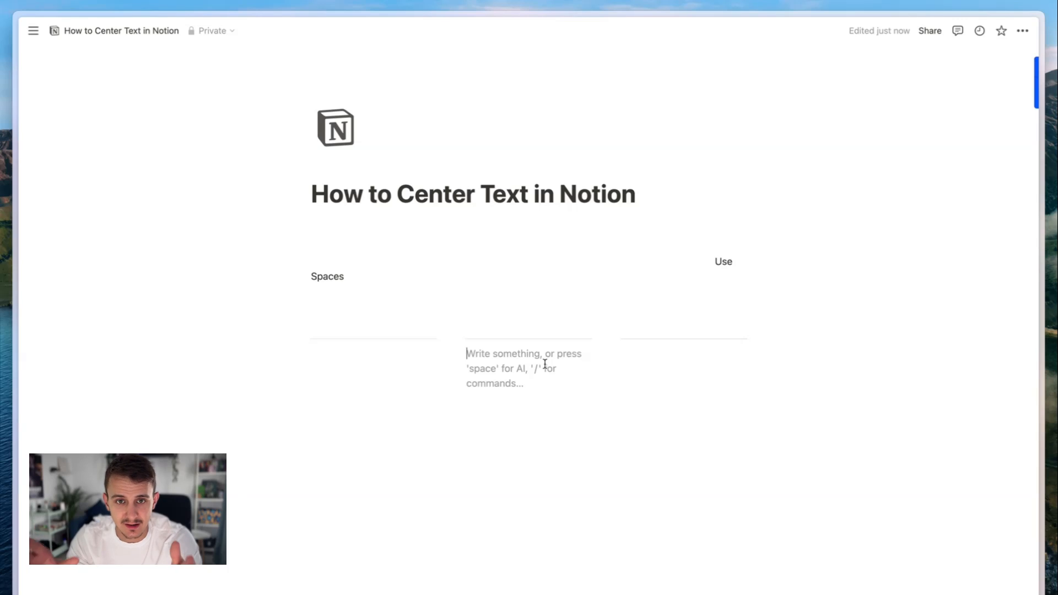
{"action": "mouse_move", "coordinate": [634, 382]}
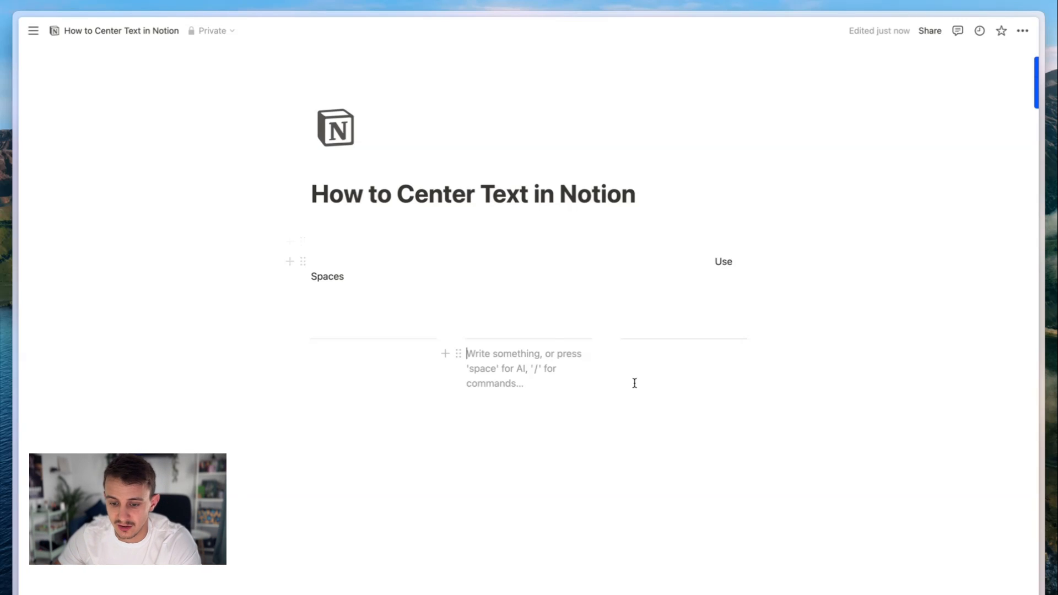
{"action": "left_click", "coordinate": [1021, 31]}
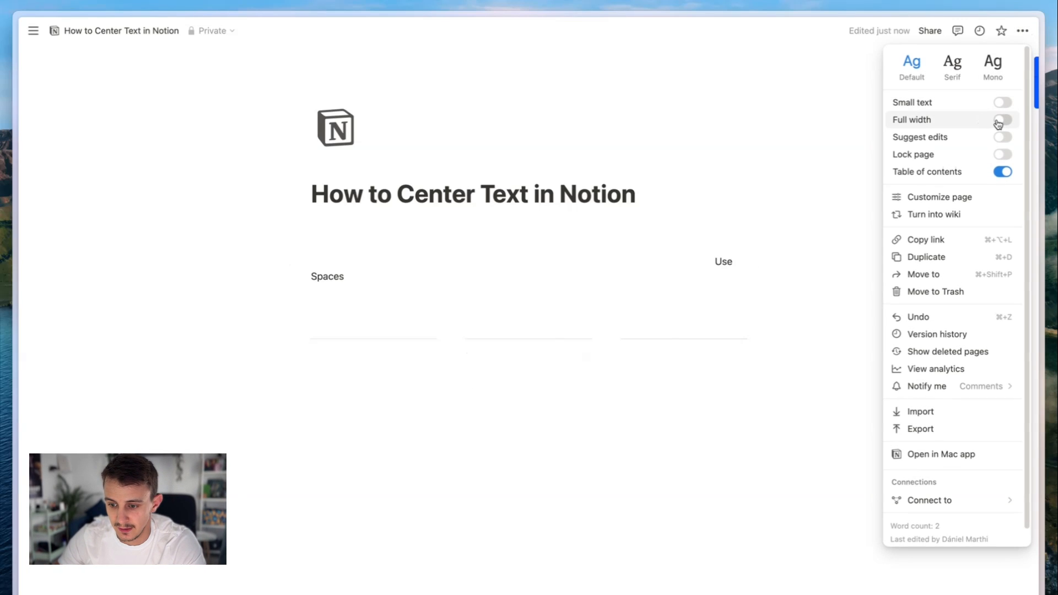
{"action": "left_click", "coordinate": [1003, 119]}
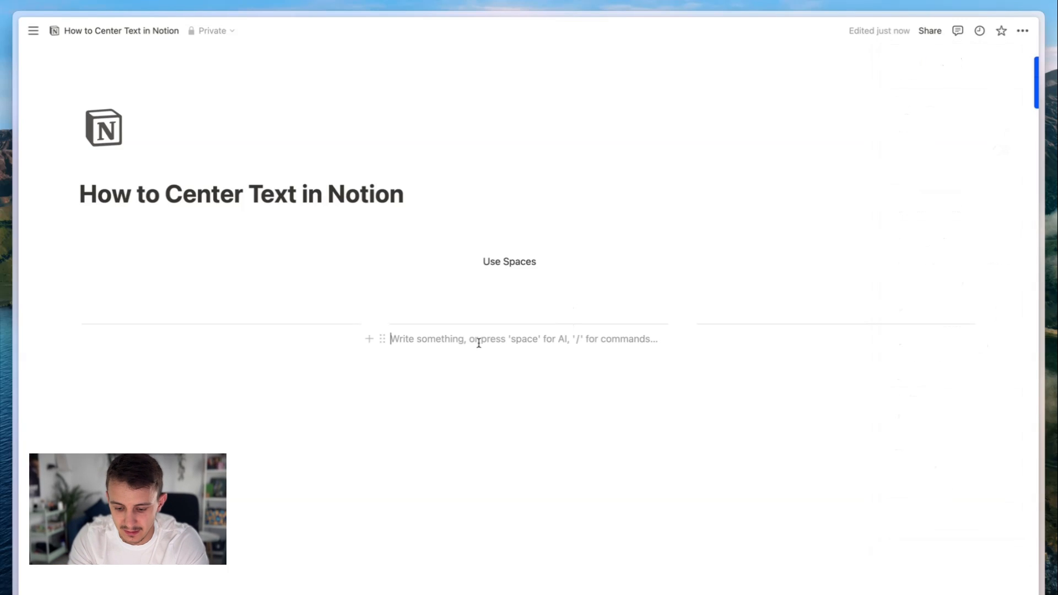
- Enter 'Use 3 Columns' in the middle column and make it a heading
{"action": "type", "text": "u"}
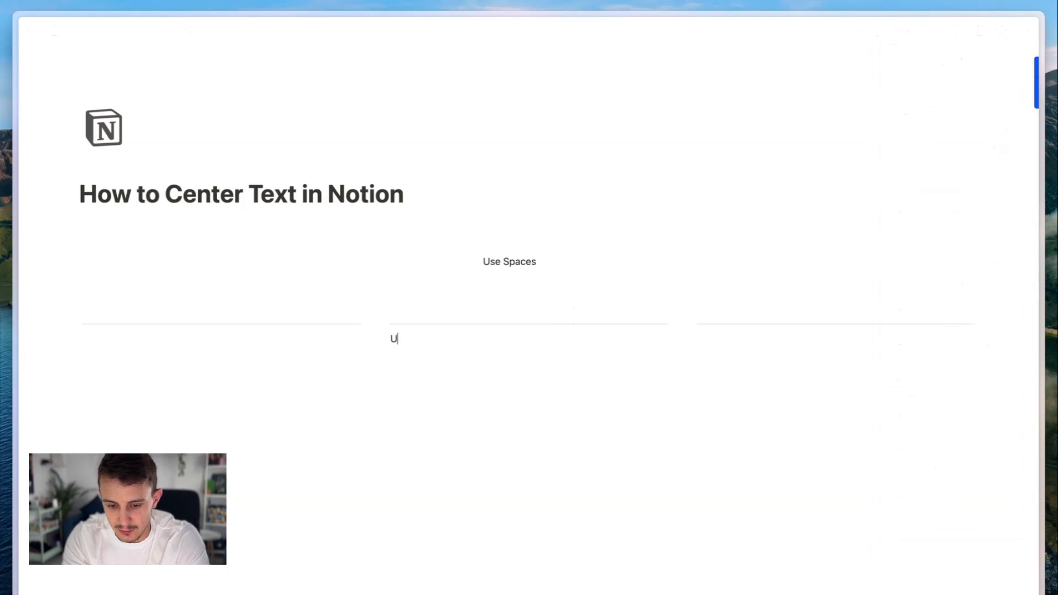
{"action": "type", "text": "se 3 Column"}
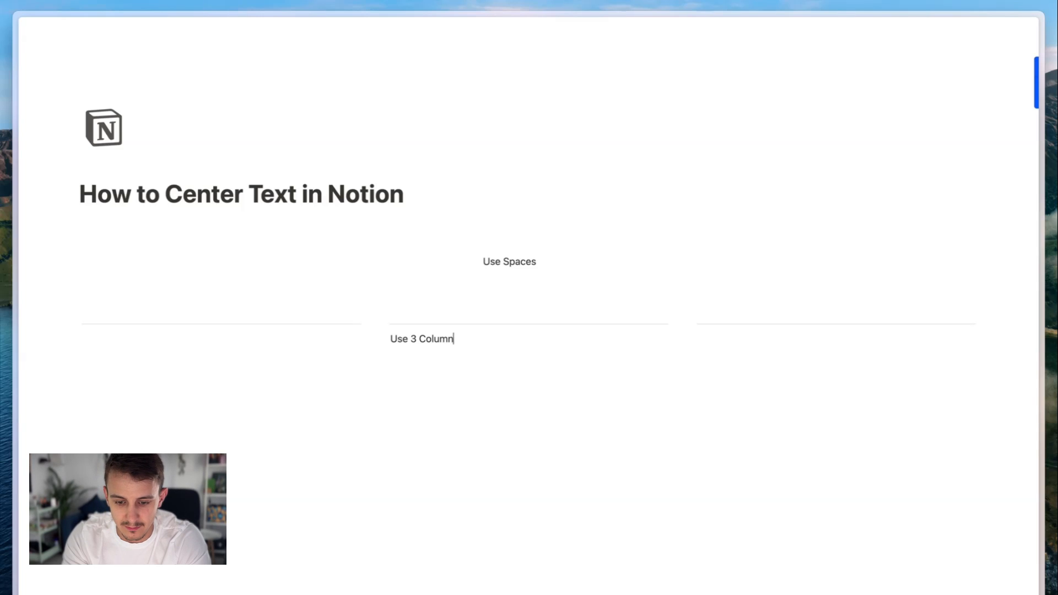
{"action": "right_click", "coordinate": [423, 339]}
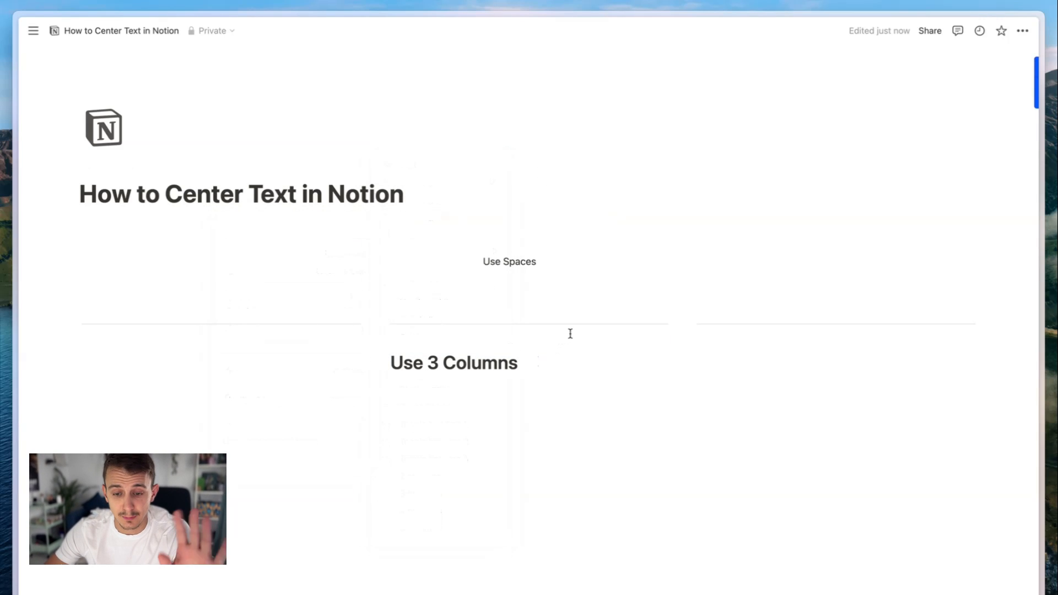
- Toggle Full width off then on to show the heading stays centred
{"action": "left_click", "coordinate": [1021, 30]}
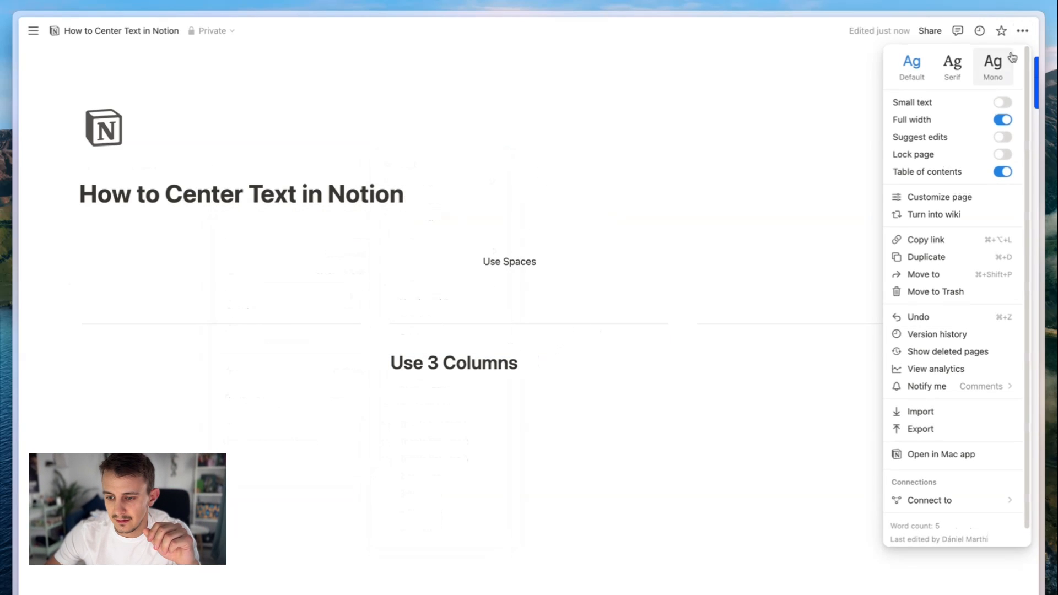
{"action": "left_click", "coordinate": [1002, 119]}
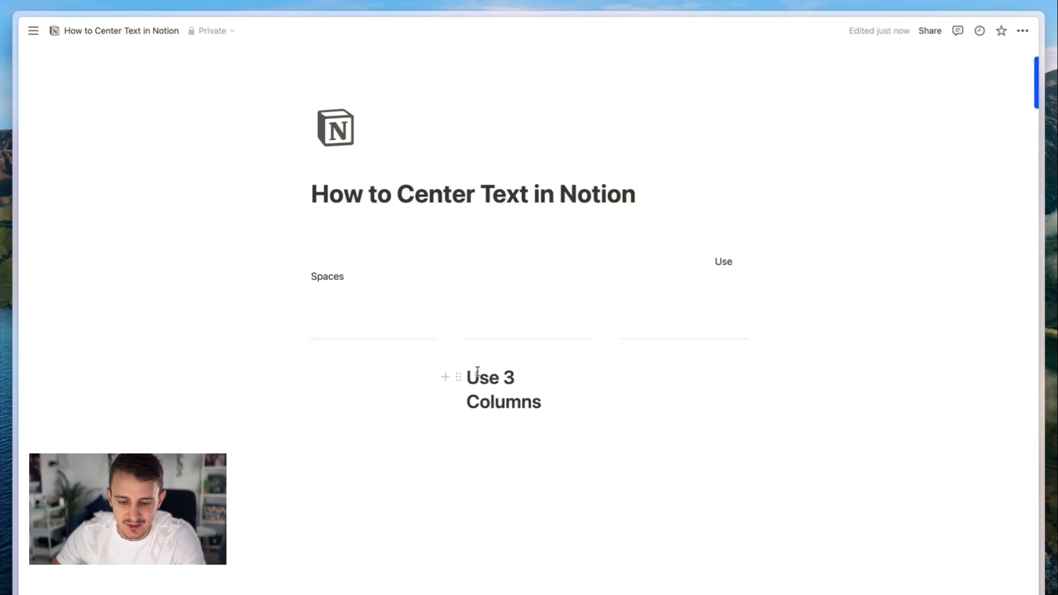
{"action": "left_click", "coordinate": [1022, 31]}
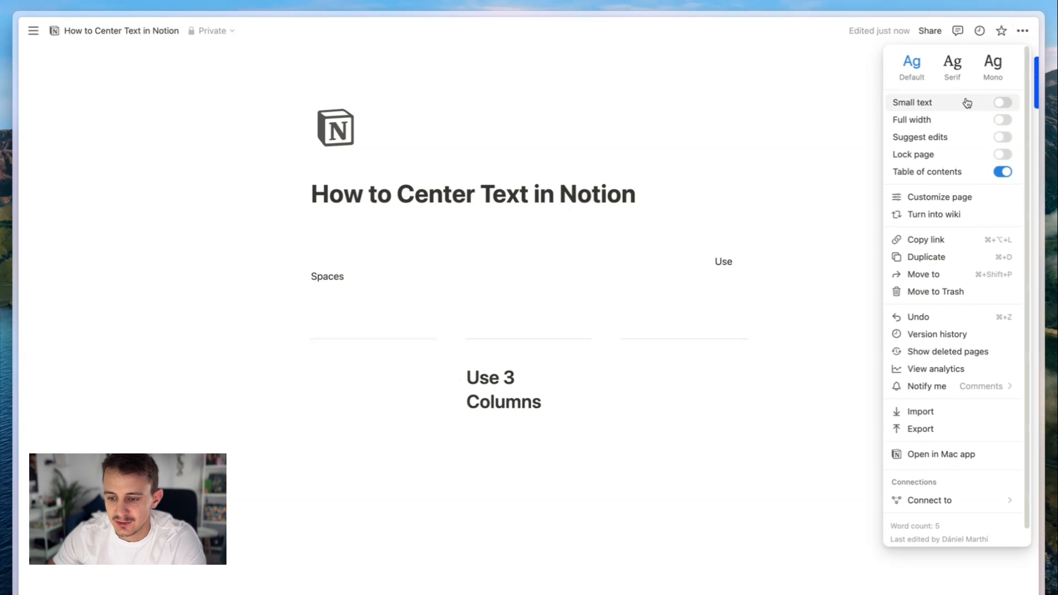
{"action": "left_click", "coordinate": [1002, 119]}
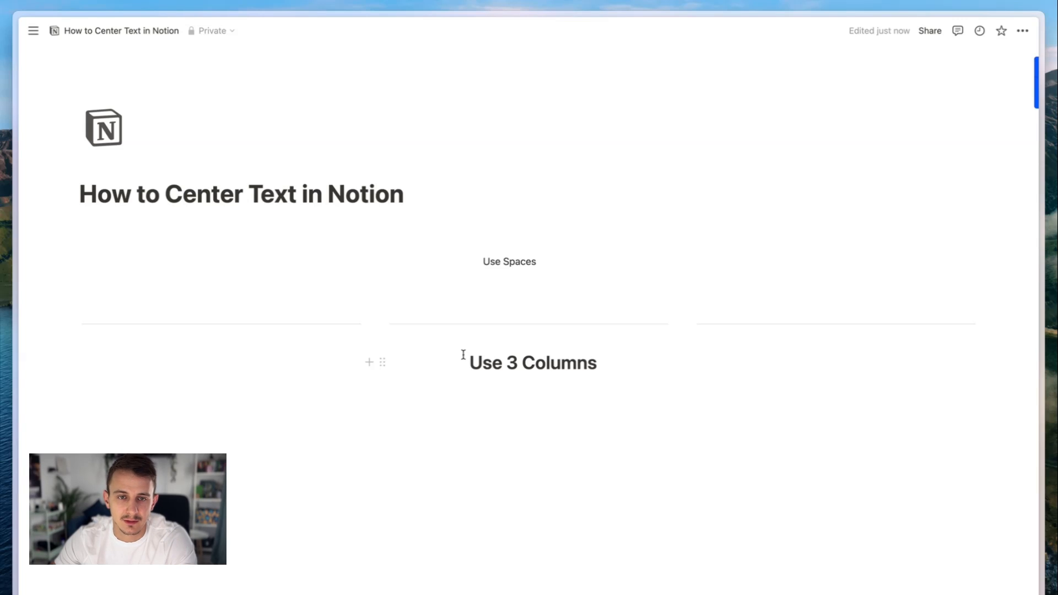
{"action": "mouse_move", "coordinate": [409, 431]}
{"action": "type", "text": "Using /"}
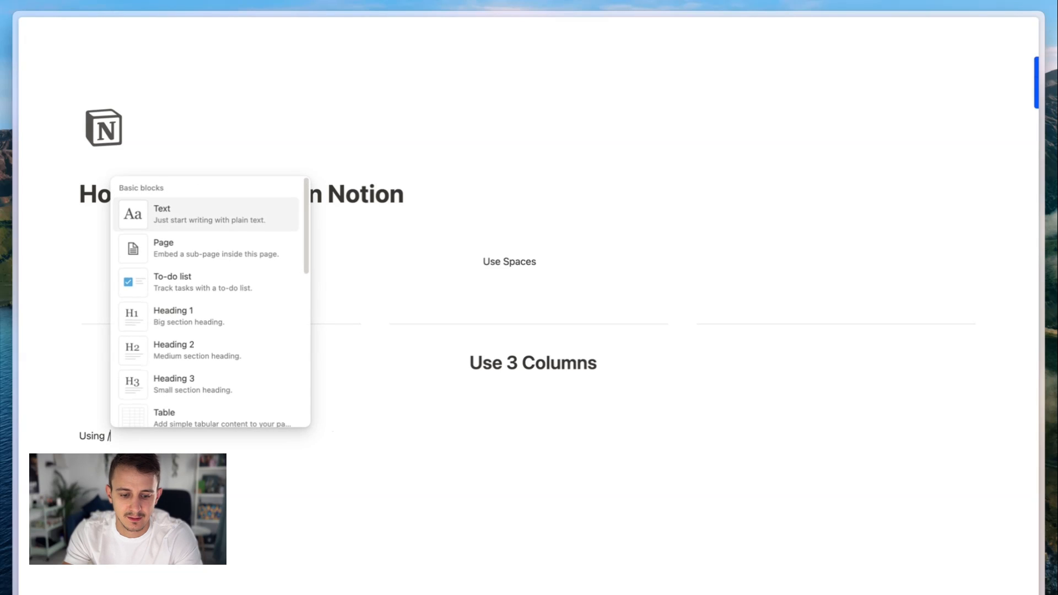
- Insert a block equation reading 'Using /math Block', centred across the page
{"action": "type", "text": "math Bl"}
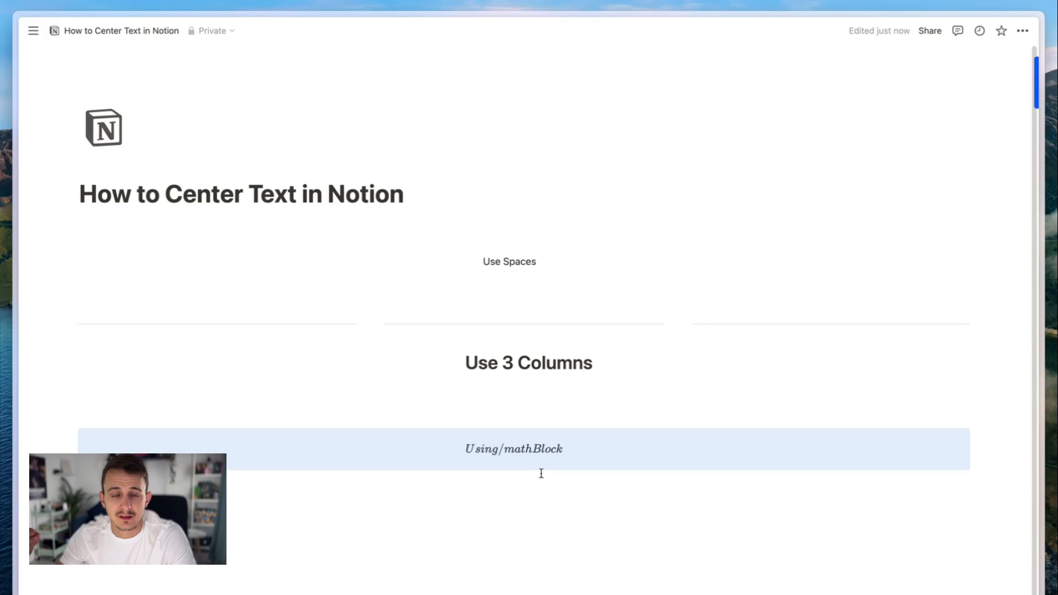
- Edit the equation to \text{\huge Enter your text here} and confirm it
{"action": "left_click", "coordinate": [512, 448]}
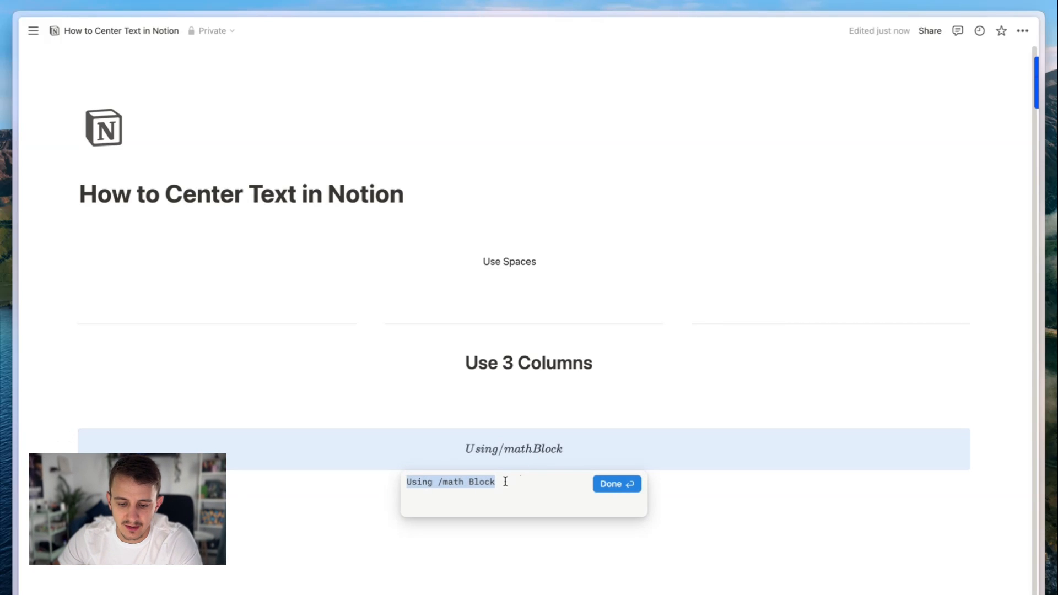
{"action": "left_click", "coordinate": [615, 484]}
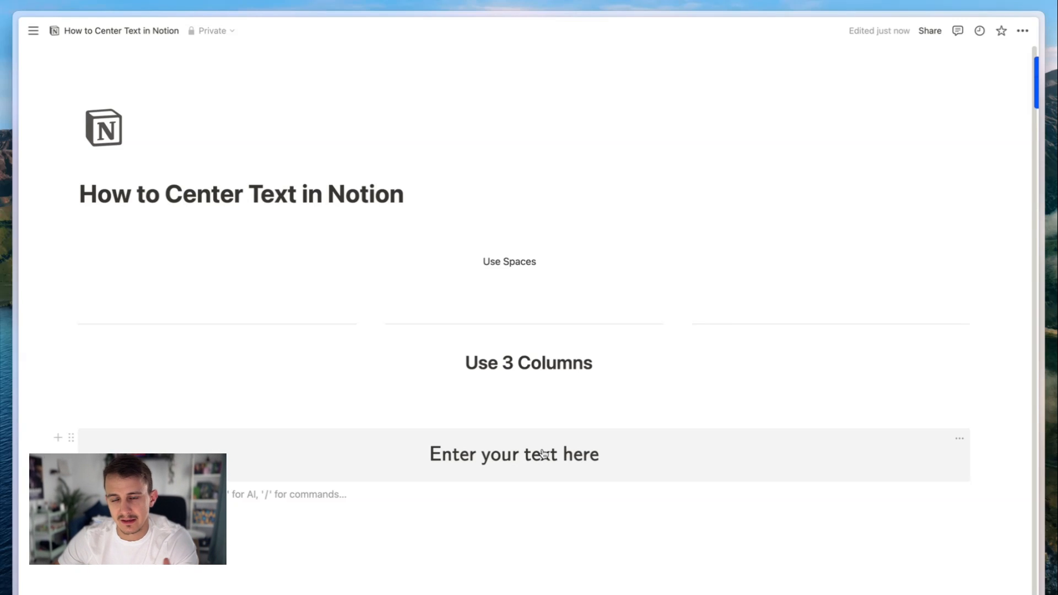
{"action": "mouse_move", "coordinate": [469, 505]}
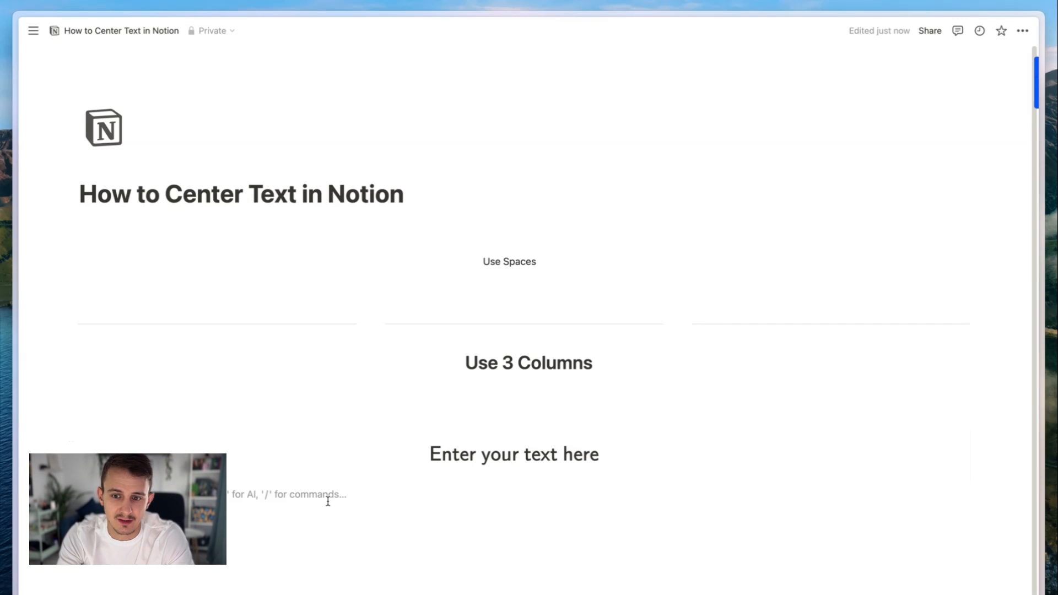
- Restyle the equation with \textcolor{9E6B53}, \colorbox{E7F3F8}, bold, italic and underline, then confirm
{"action": "type", "text": "K"}
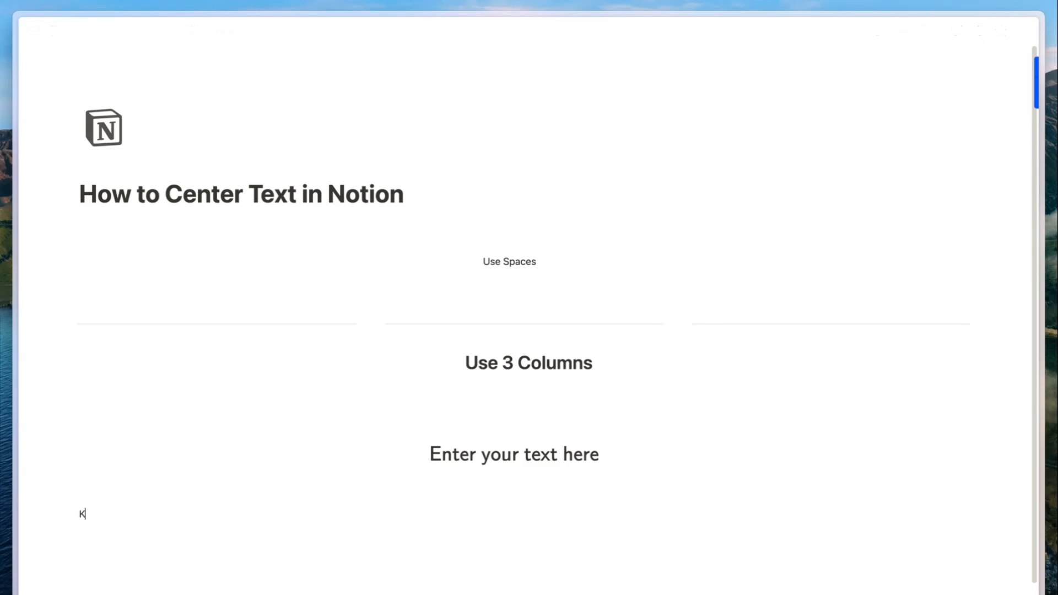
{"action": "type", "text": "ateX"}
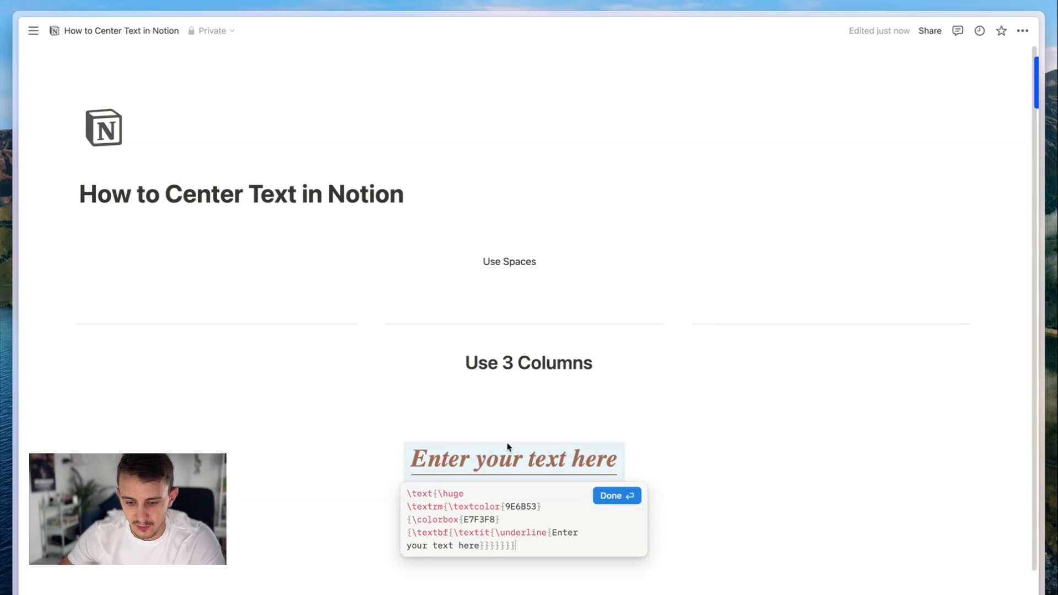
{"action": "left_click", "coordinate": [615, 495]}
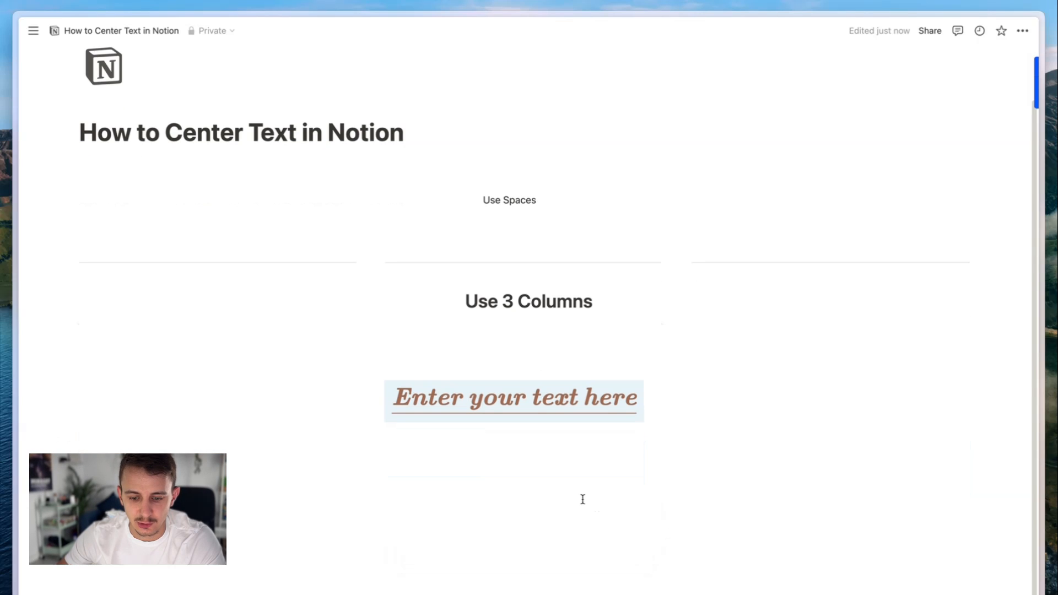
{"action": "mouse_move", "coordinate": [508, 468]}
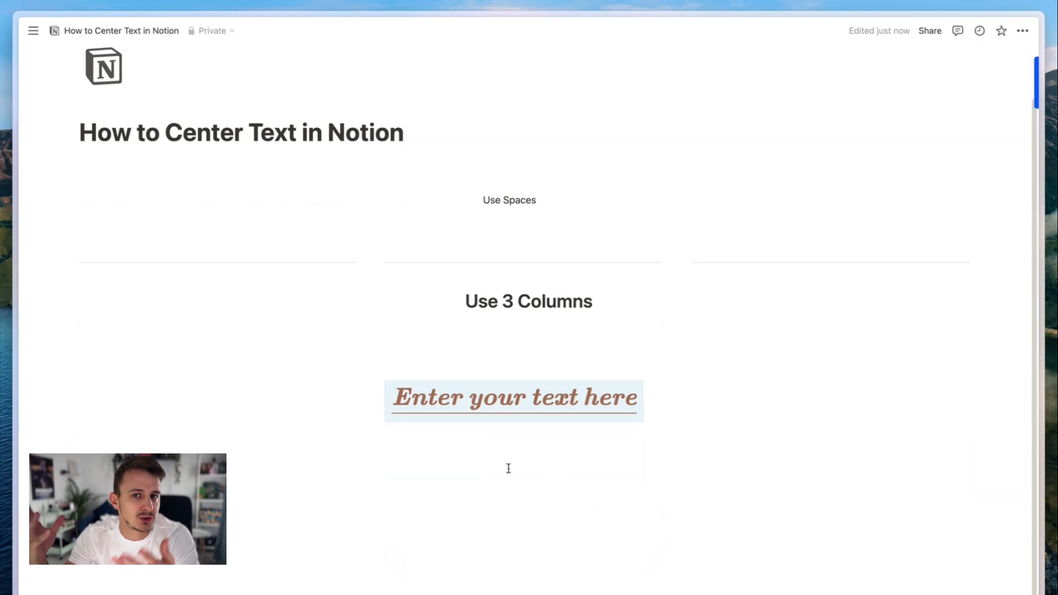